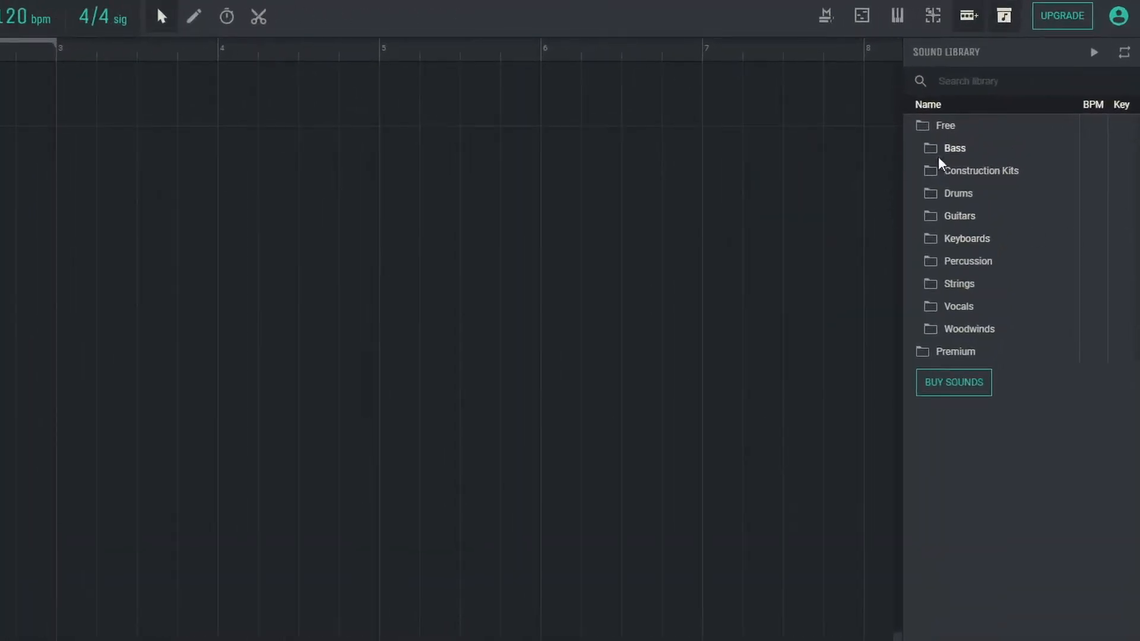
Expand Kit 01 in the Sound Library to reach the Bass 1 Kit01 loop.
click(981, 170)
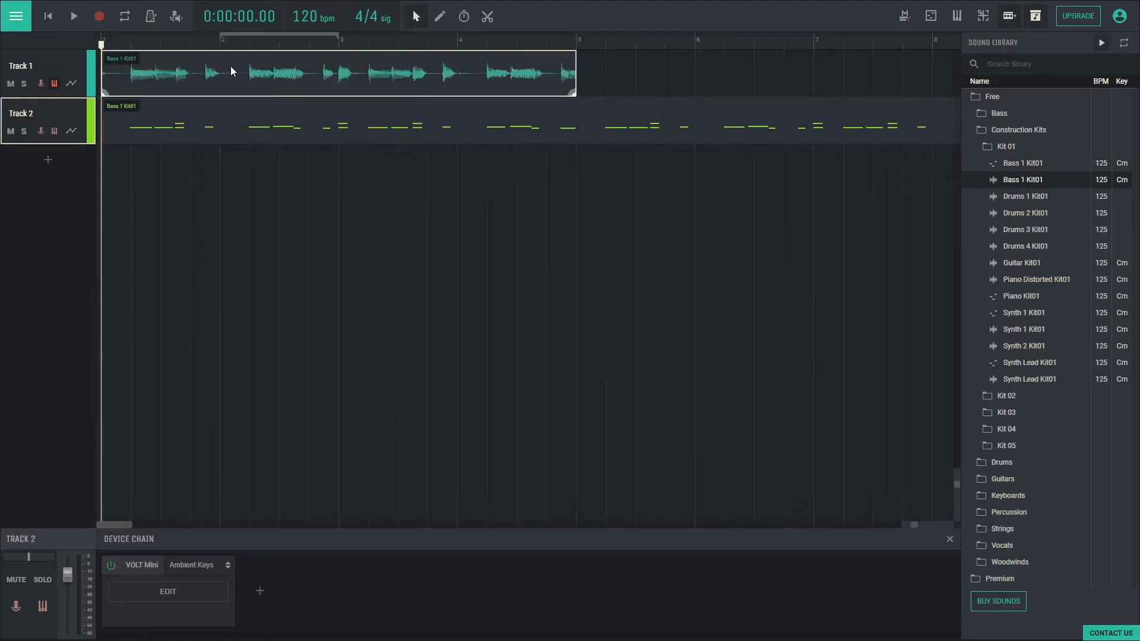
Select Track 2's MIDI clip and open its VOLT Mini synth editor.
click(204, 126)
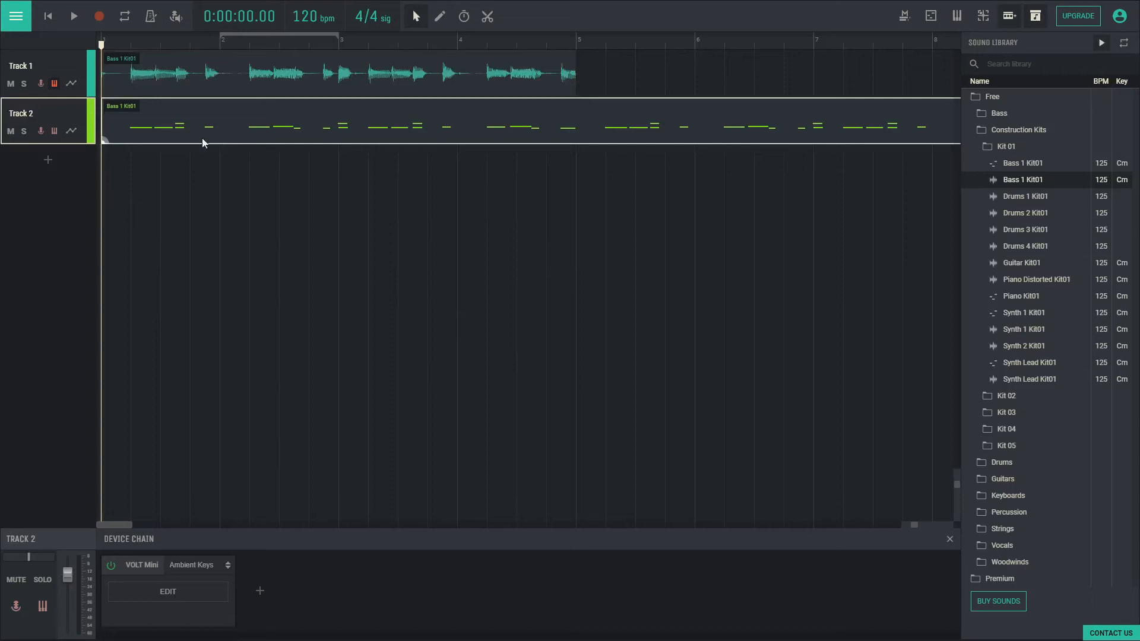
mouse_move(166, 592)
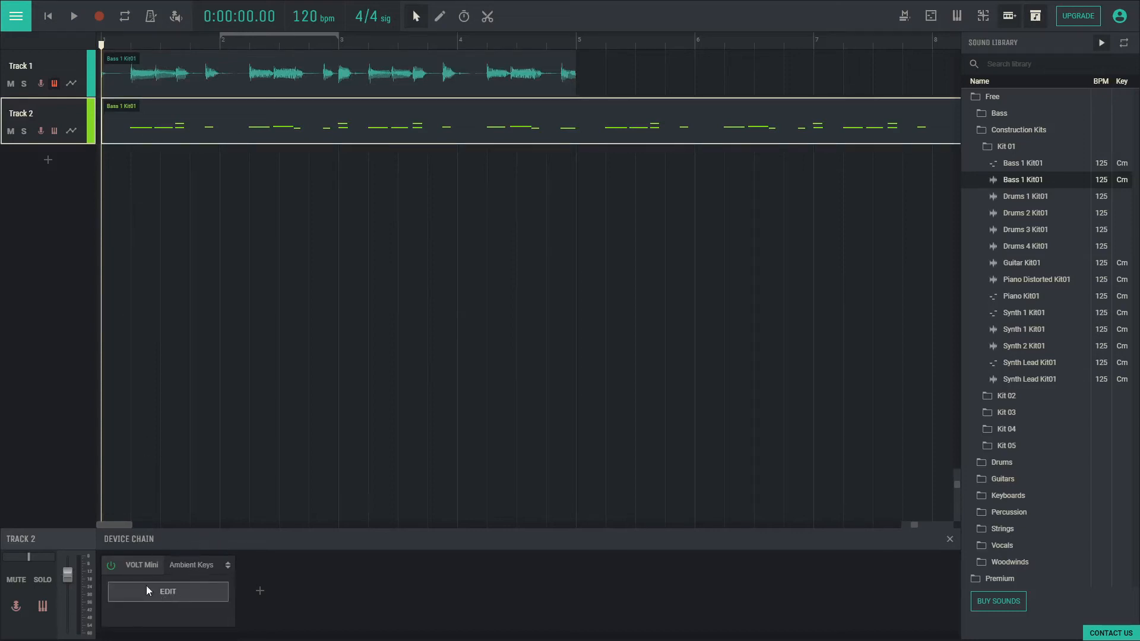
click(168, 592)
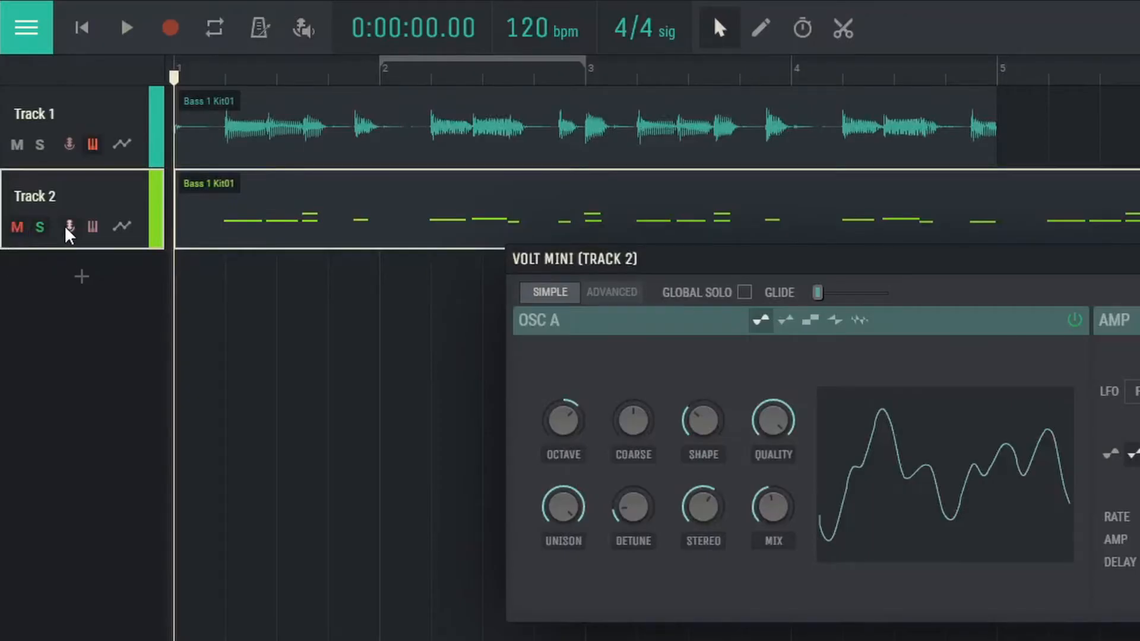
Mute Track 2, then unmute it.
click(122, 226)
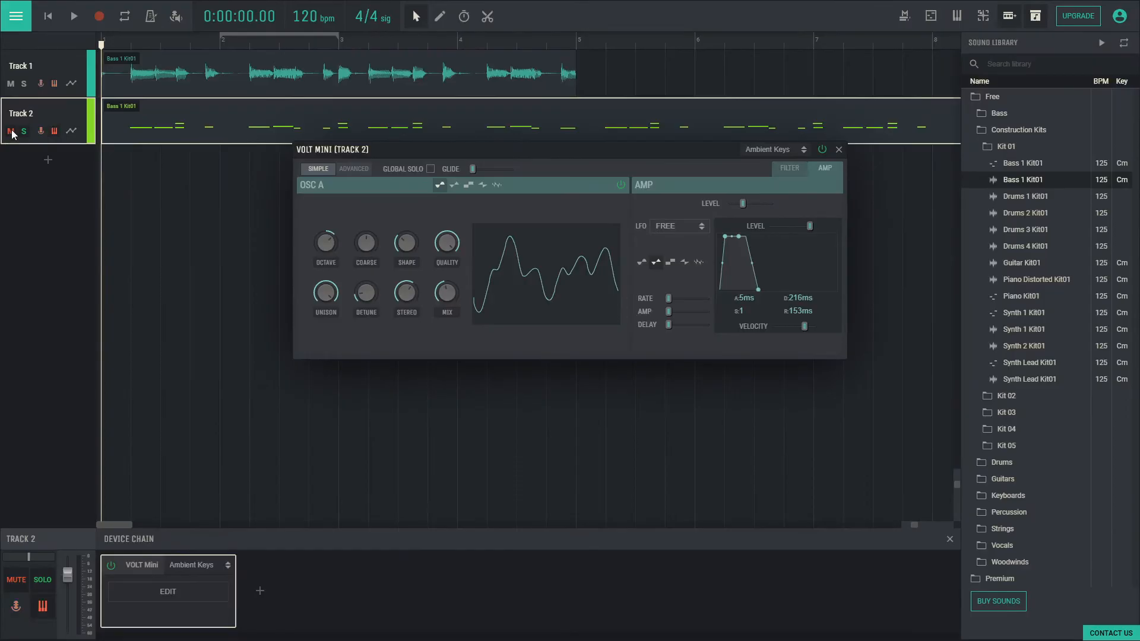
click(10, 132)
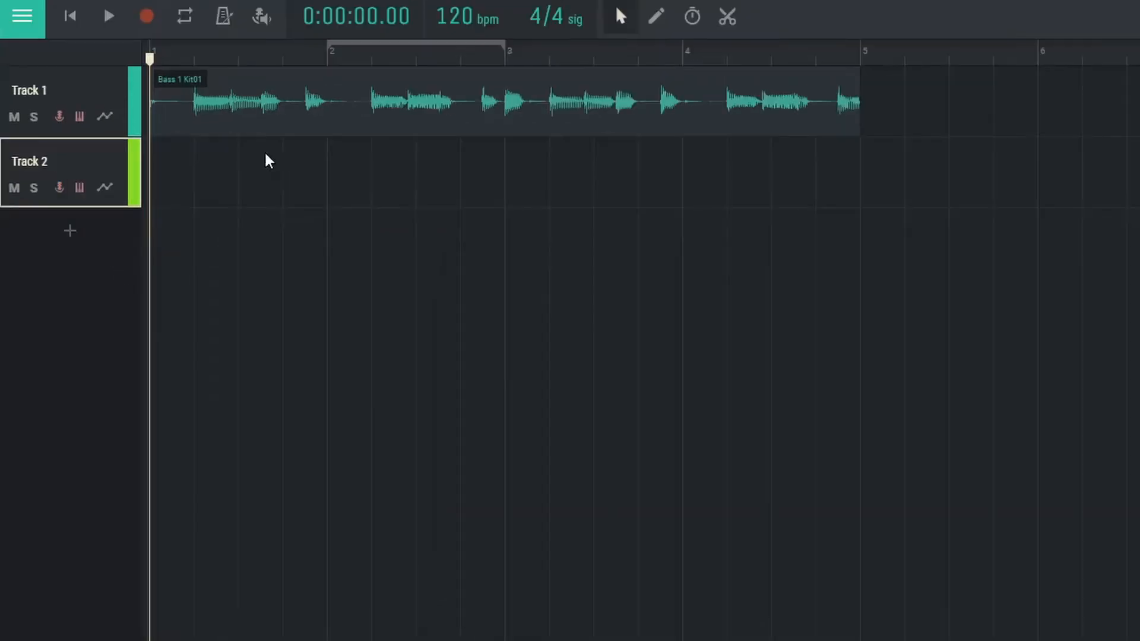
Draw a one-bar clip on Track 2 and open Track 1's bass loop for editing.
drag(152, 172, 326, 172)
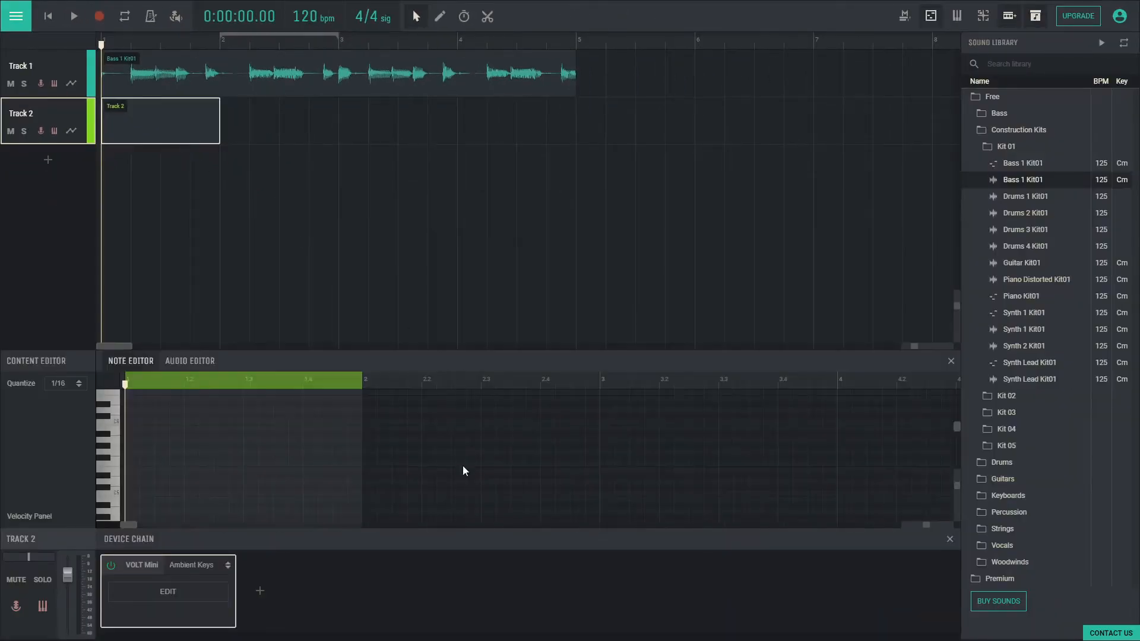
click(190, 360)
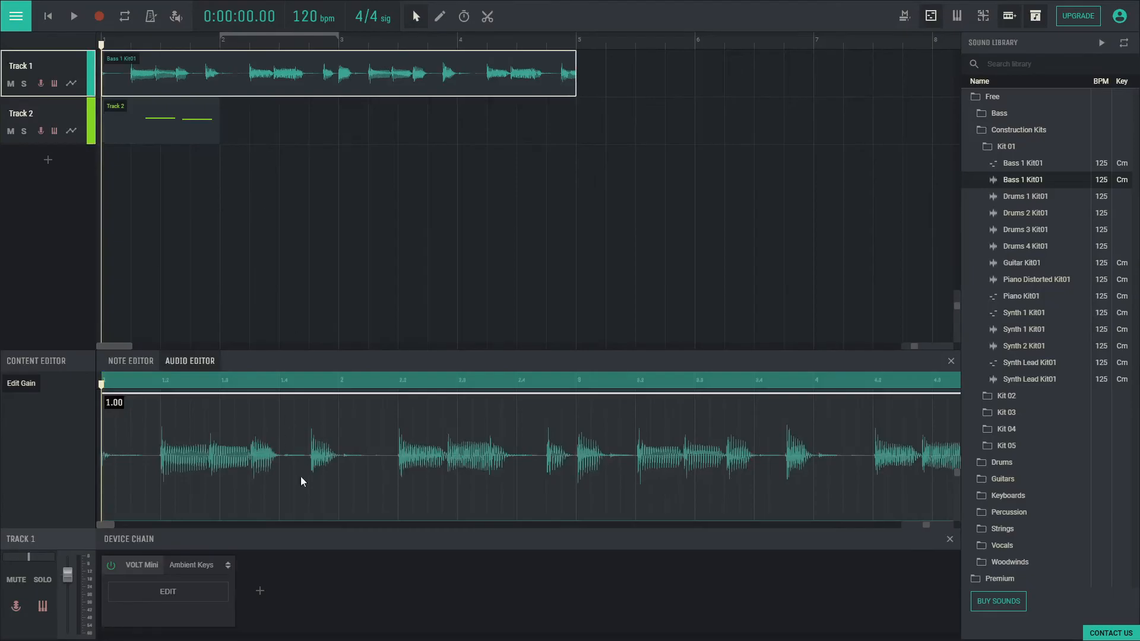
mouse_move(260, 592)
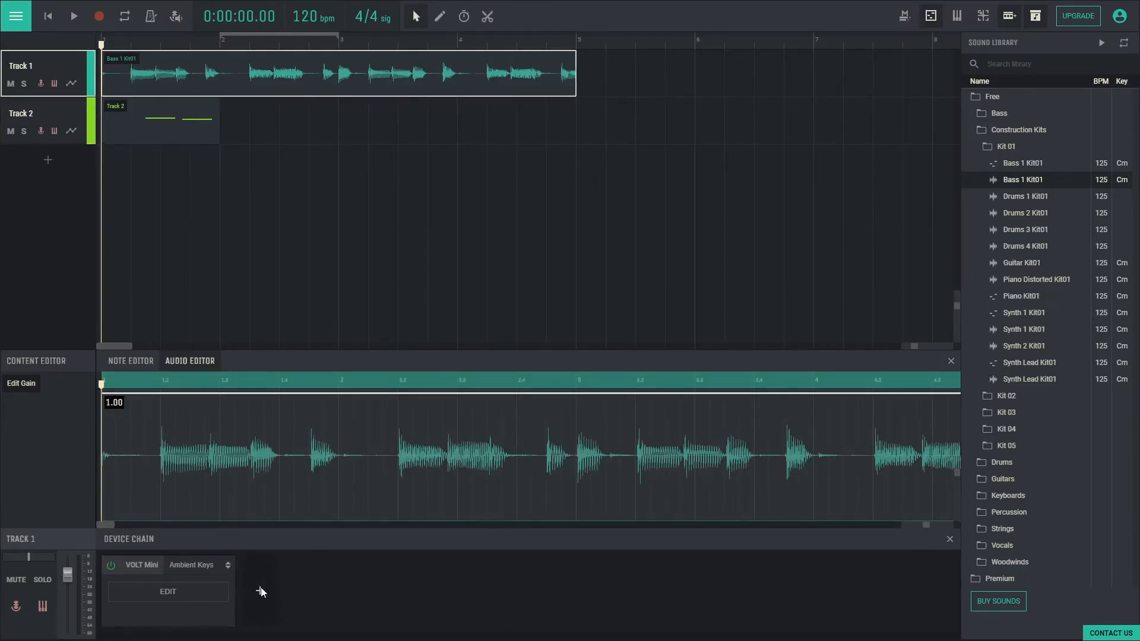
Add VOLT and Drumpler to Track 1's device chain, closing the premium VOLT window.
click(260, 591)
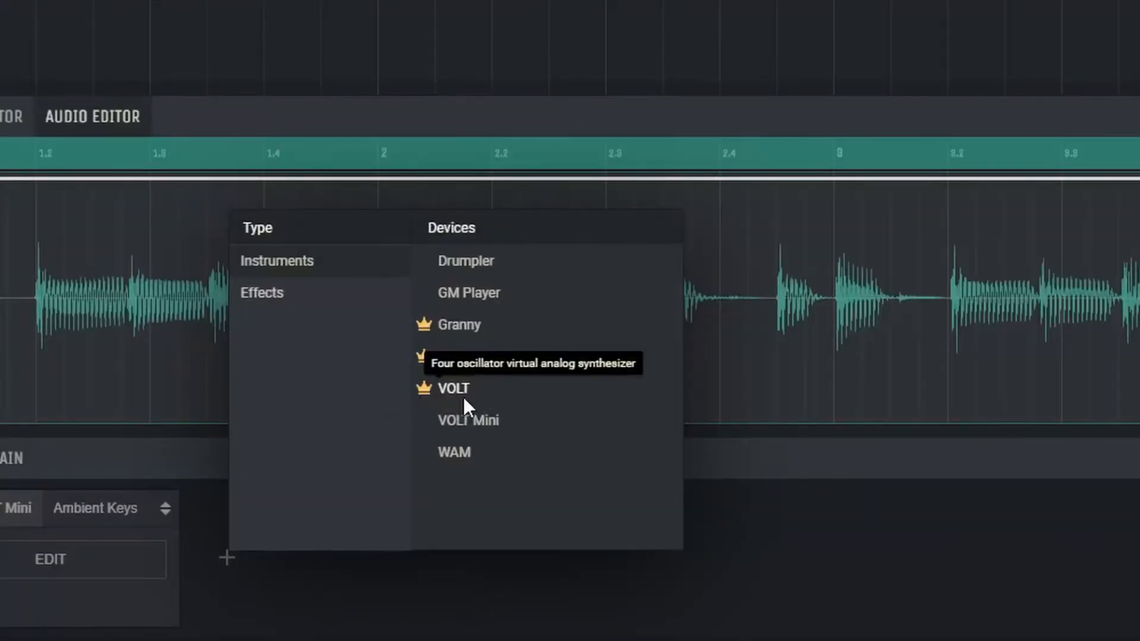
click(452, 387)
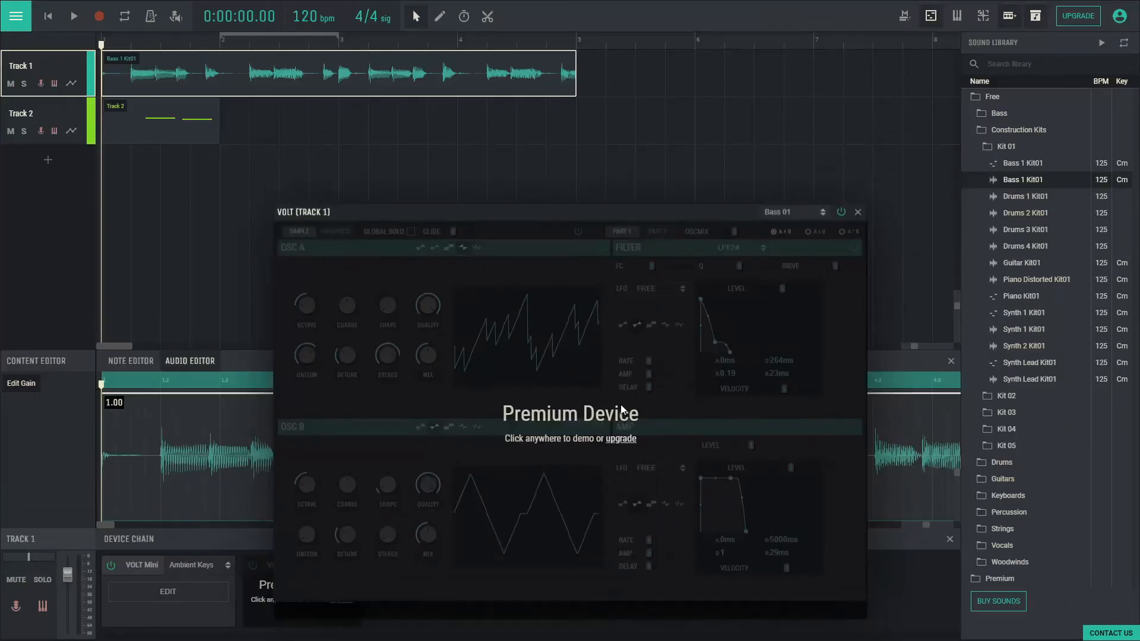
click(857, 211)
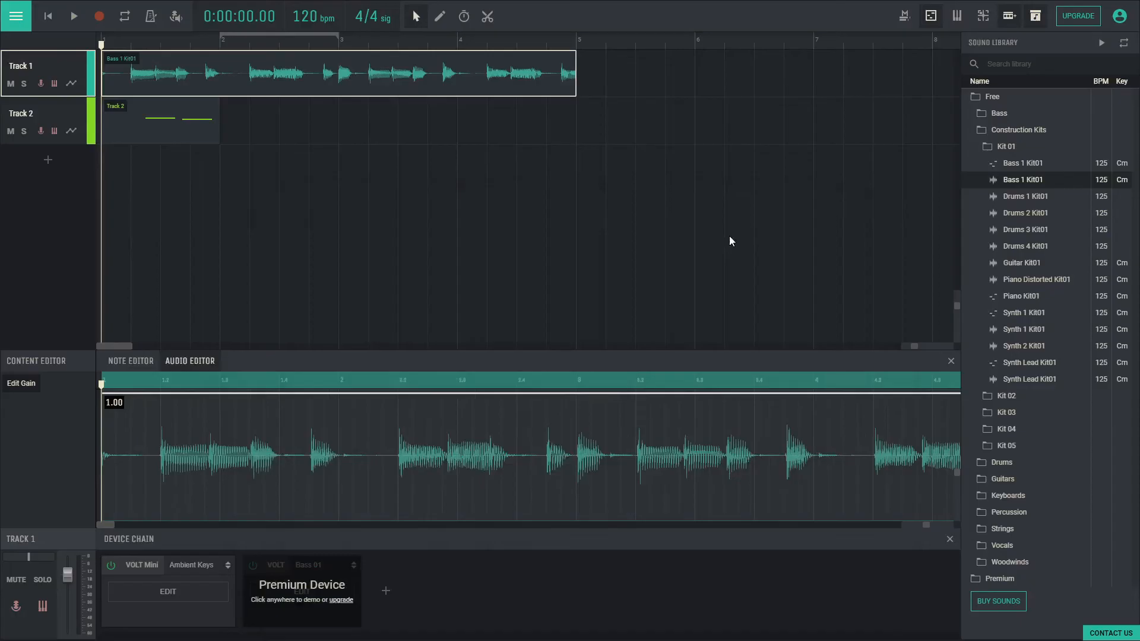
click(385, 591)
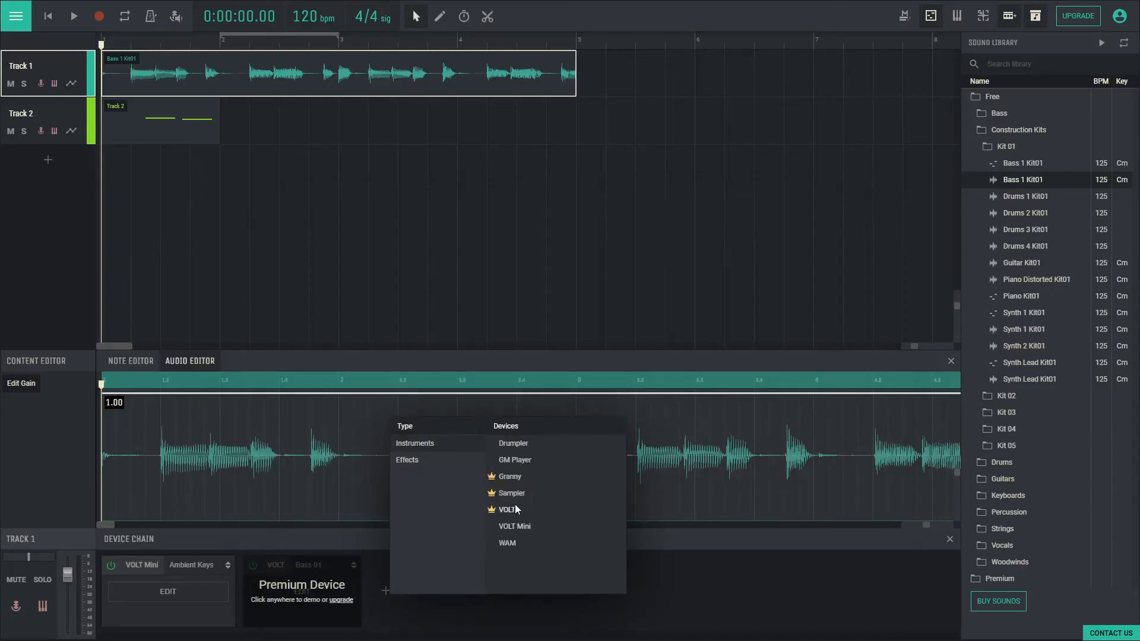
click(507, 509)
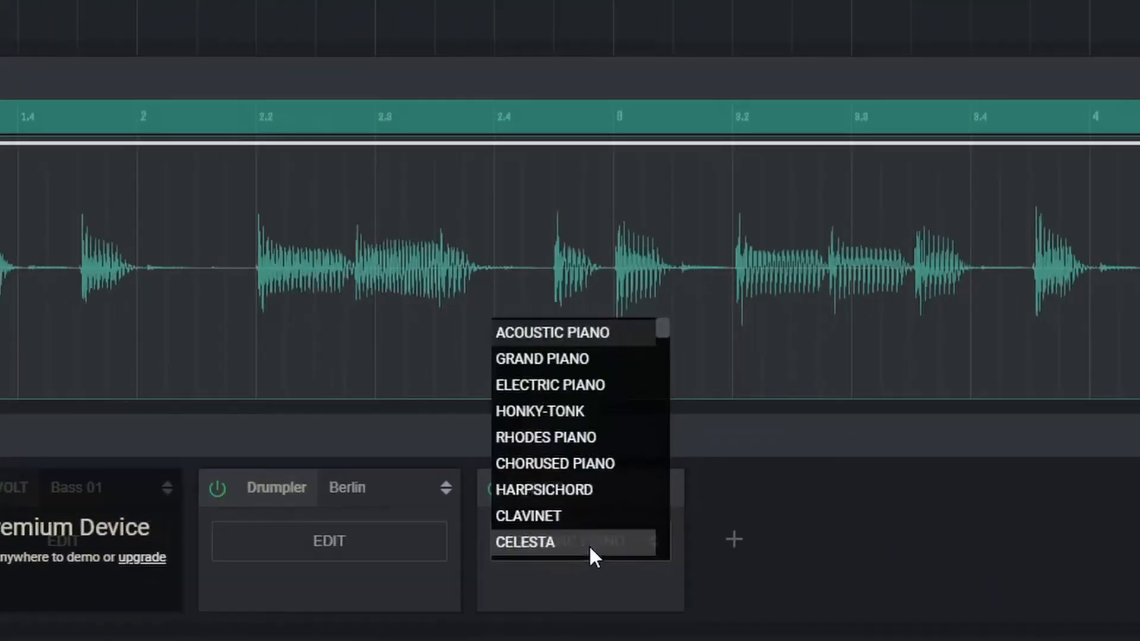
scroll(down, 3)
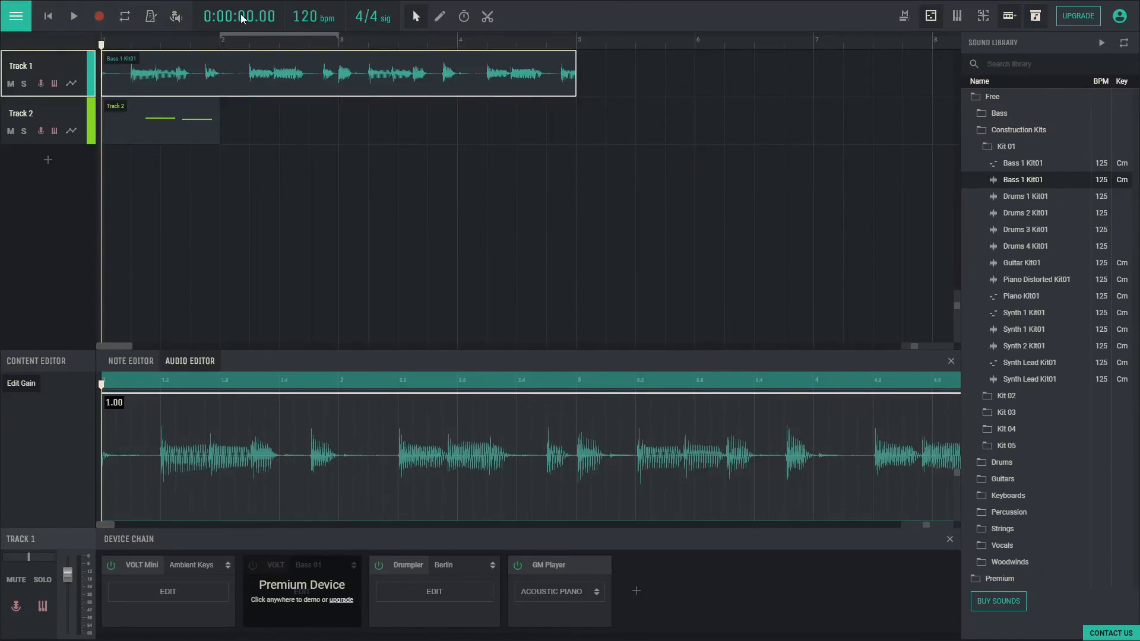
mouse_move(415, 16)
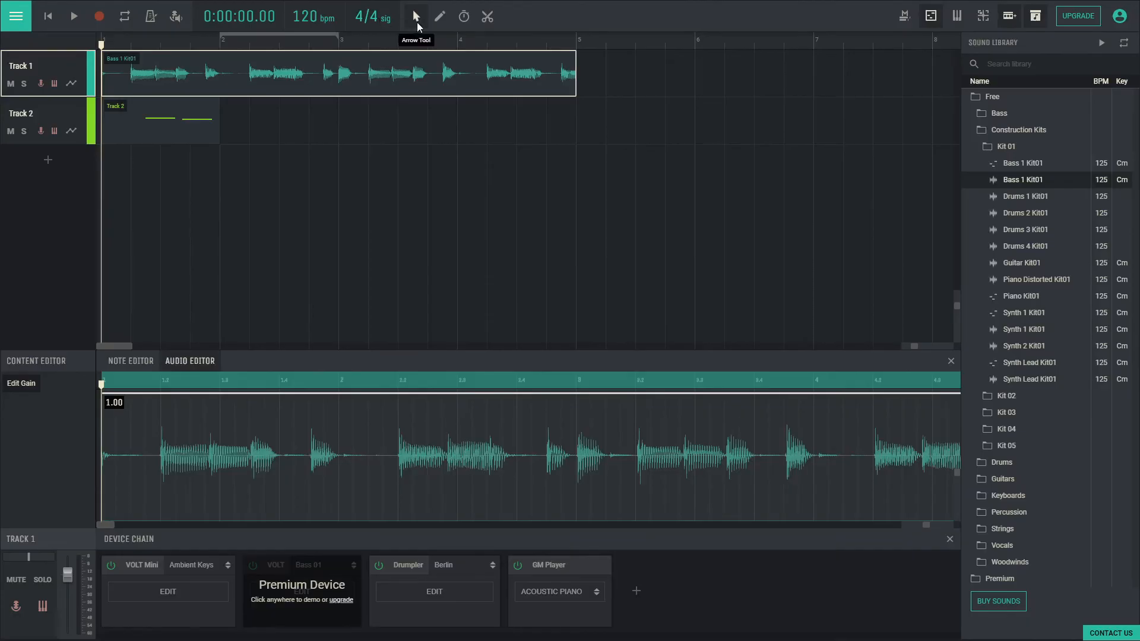
mouse_move(486, 16)
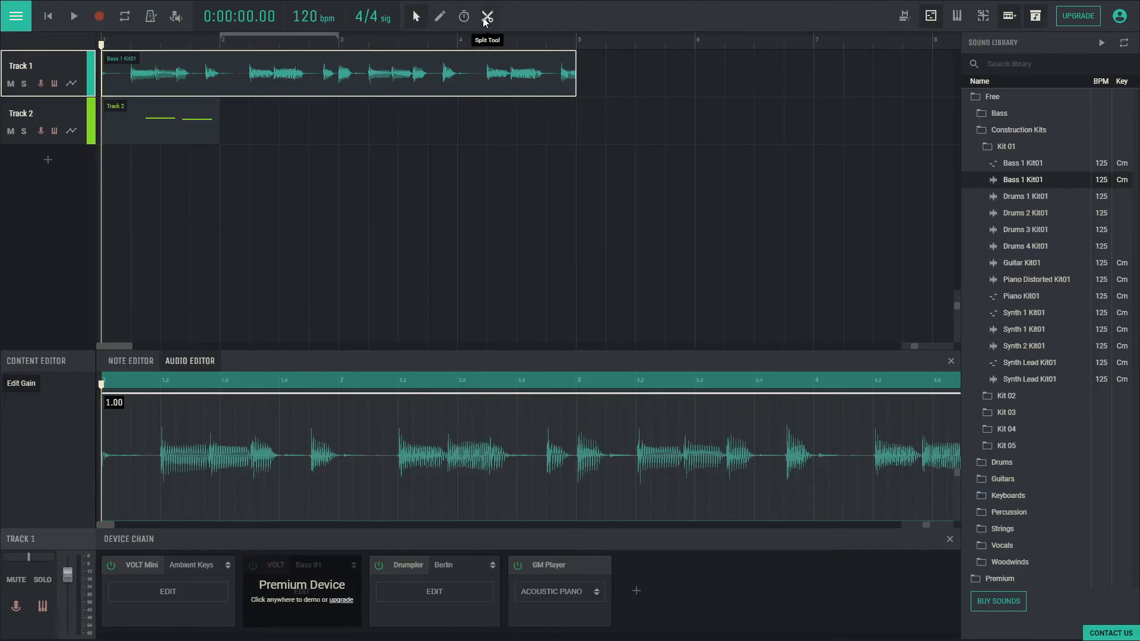
click(930, 16)
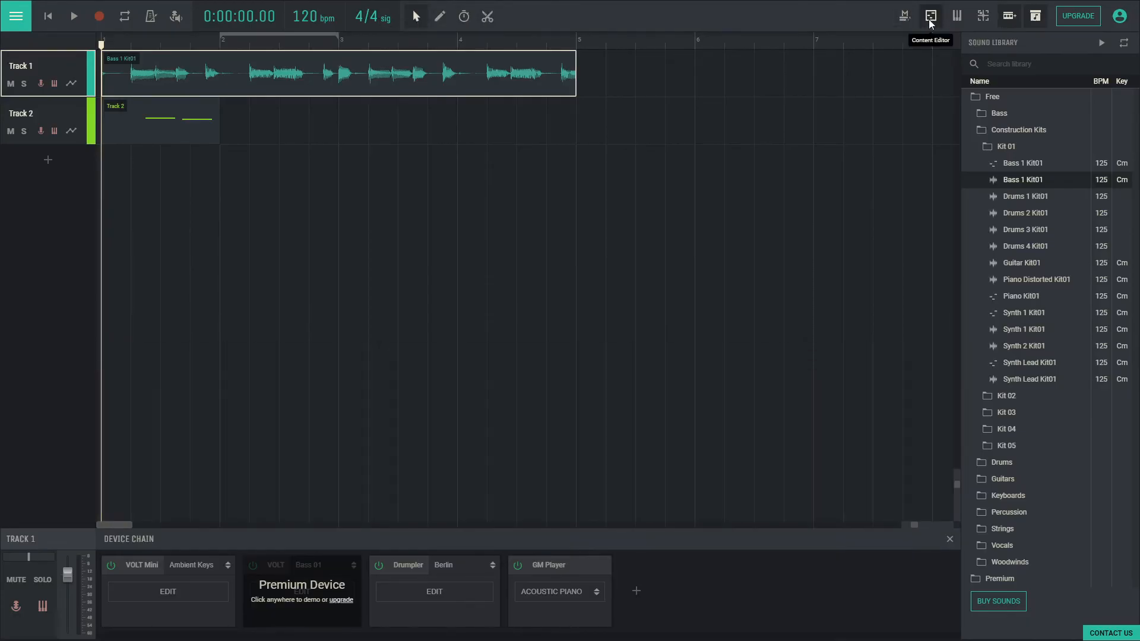
click(930, 16)
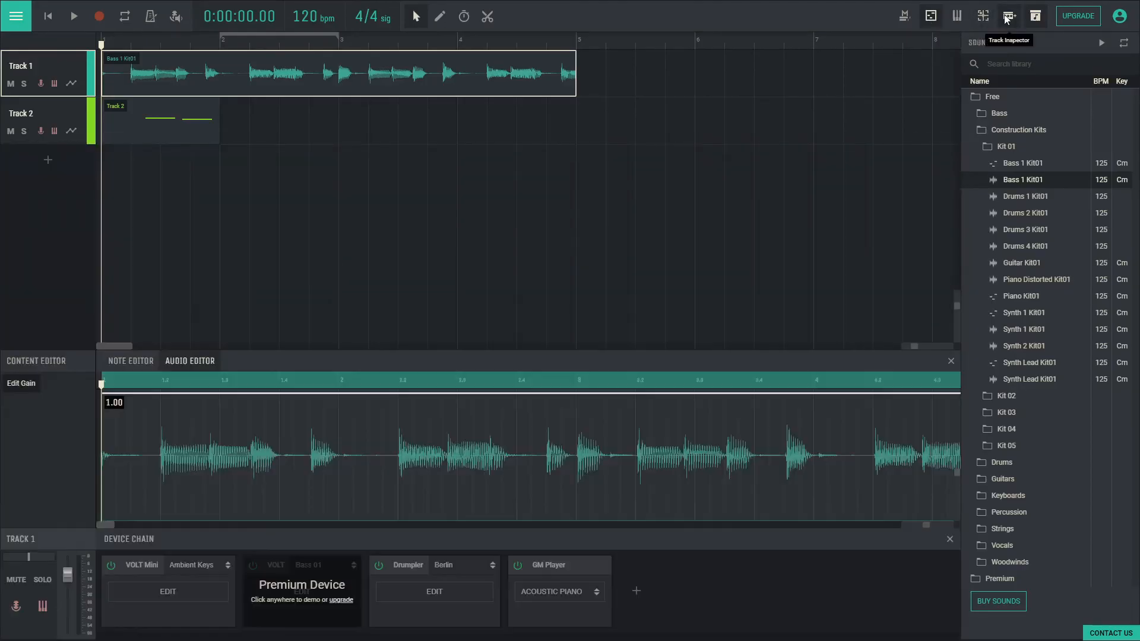
mouse_move(1033, 16)
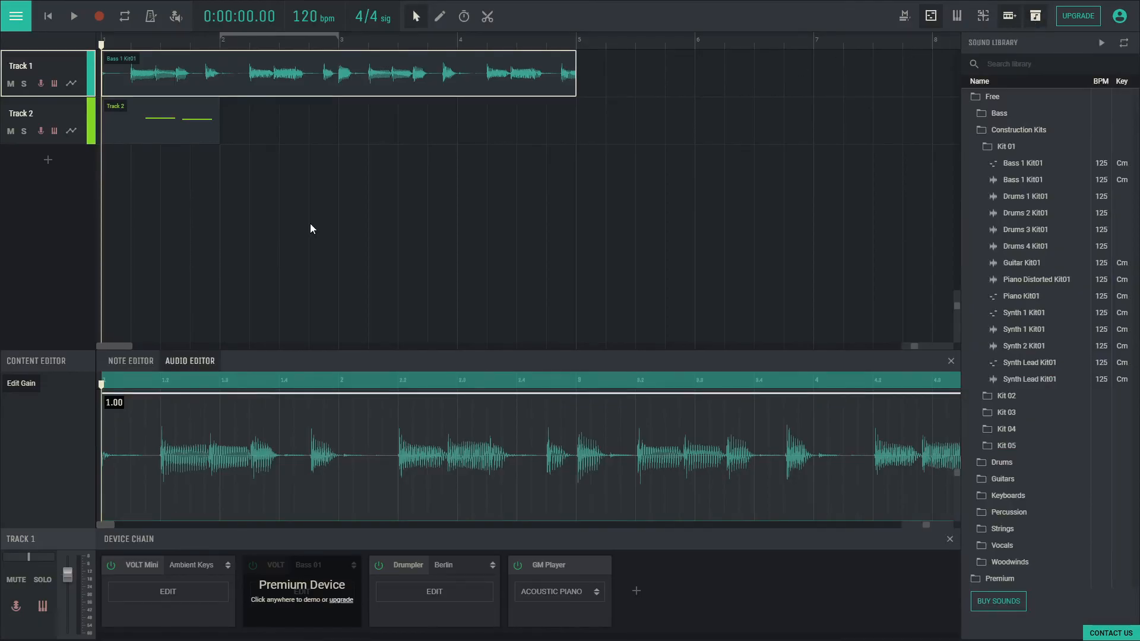
Load a new single-track starting project from the hamburger menu.
click(16, 16)
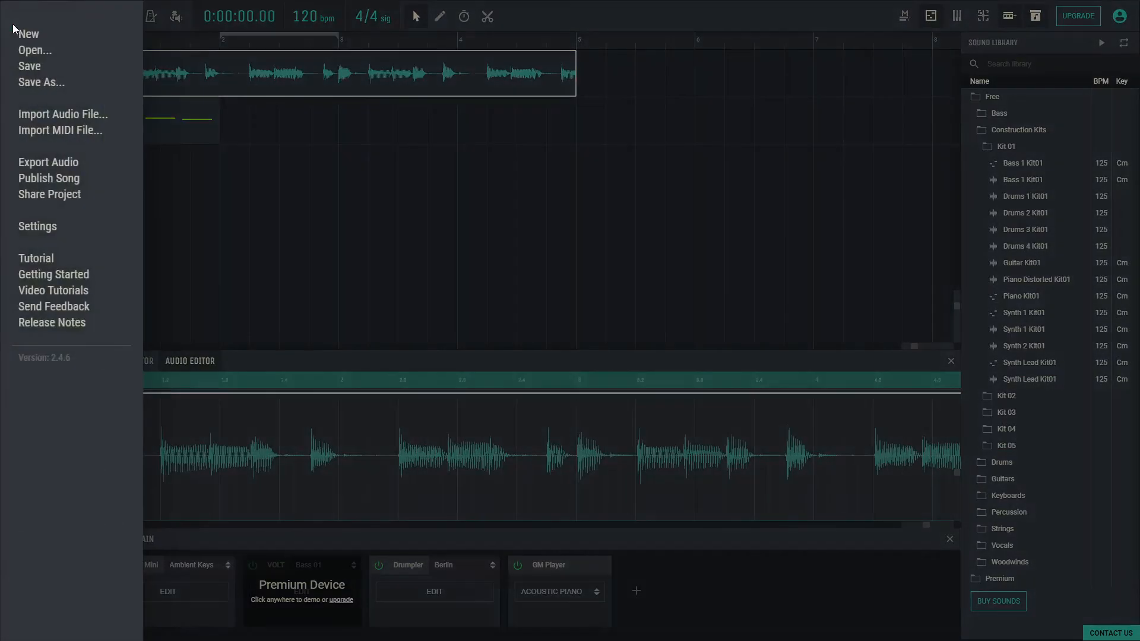
mouse_move(92, 106)
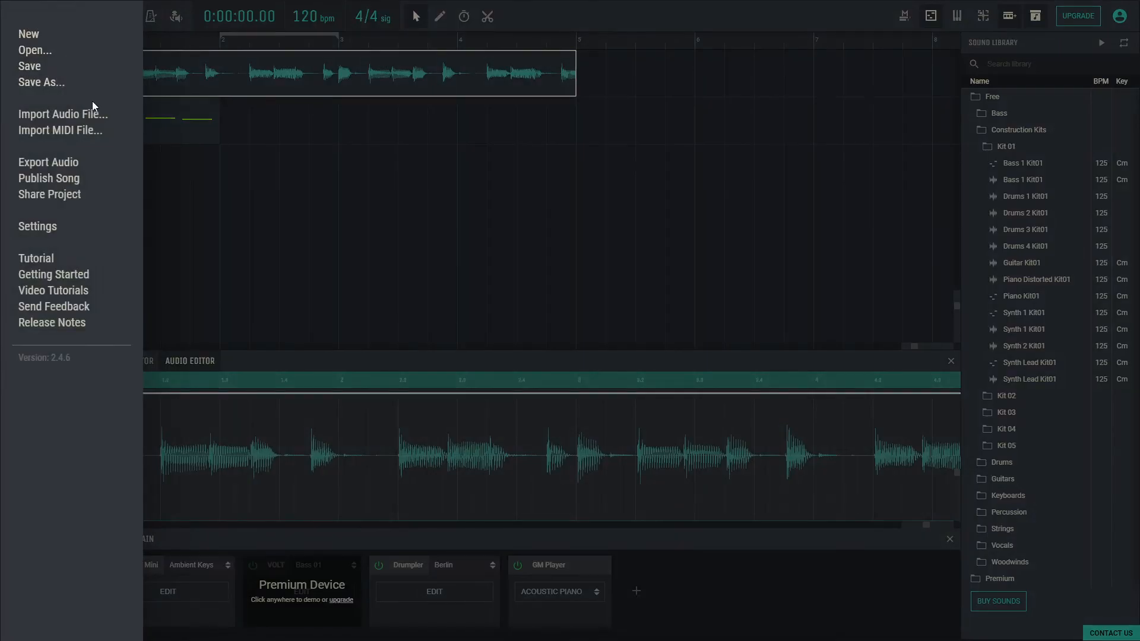
mouse_move(98, 218)
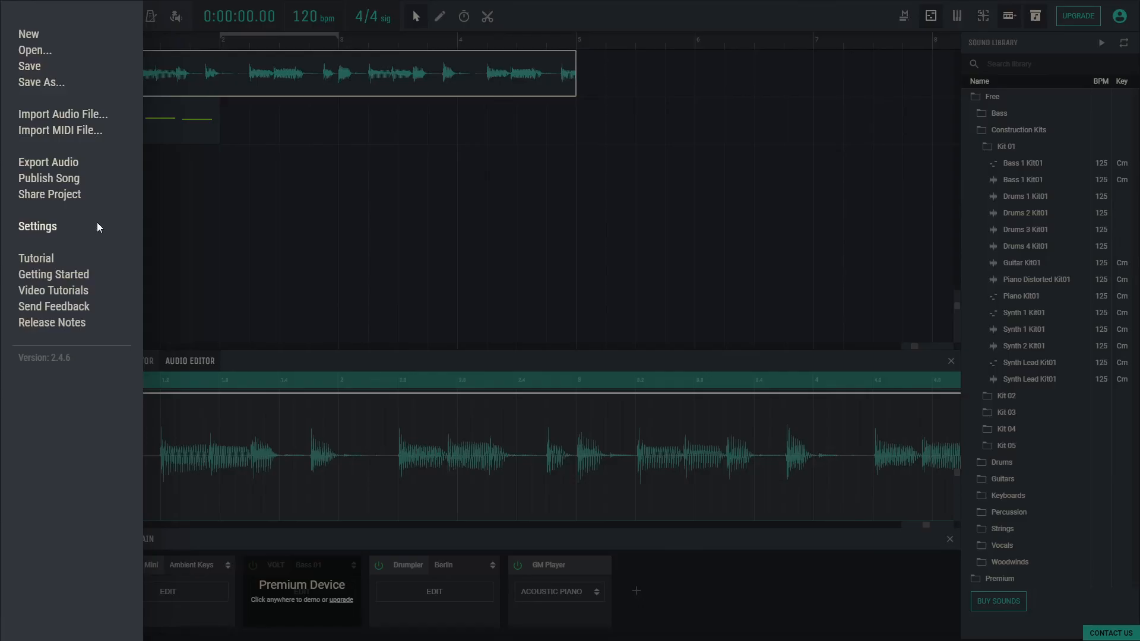
mouse_move(33, 273)
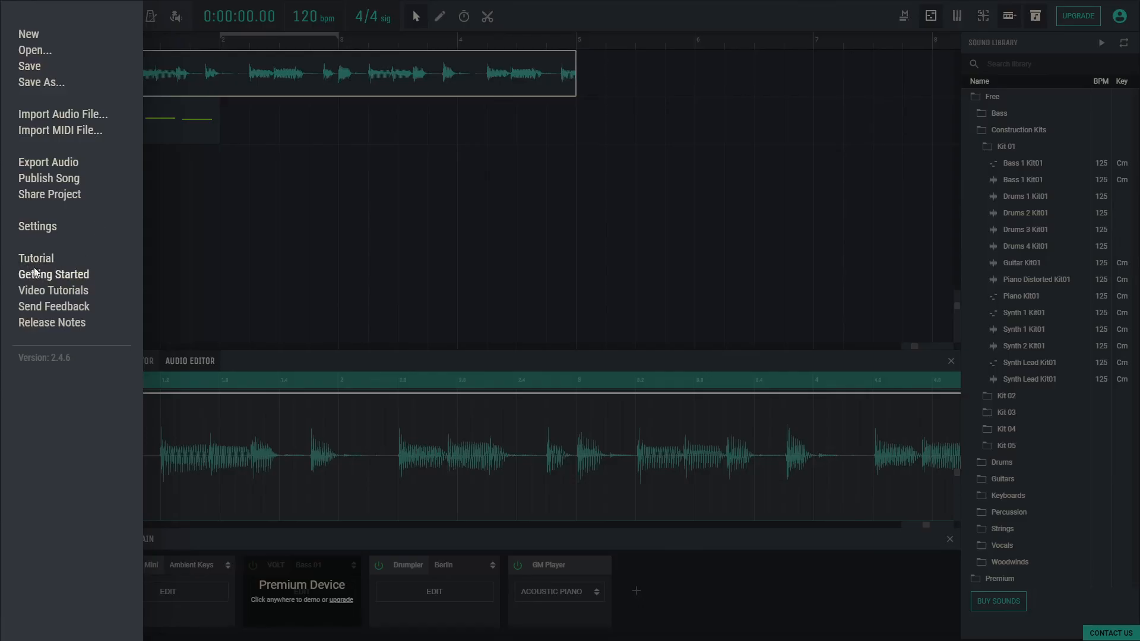
click(16, 16)
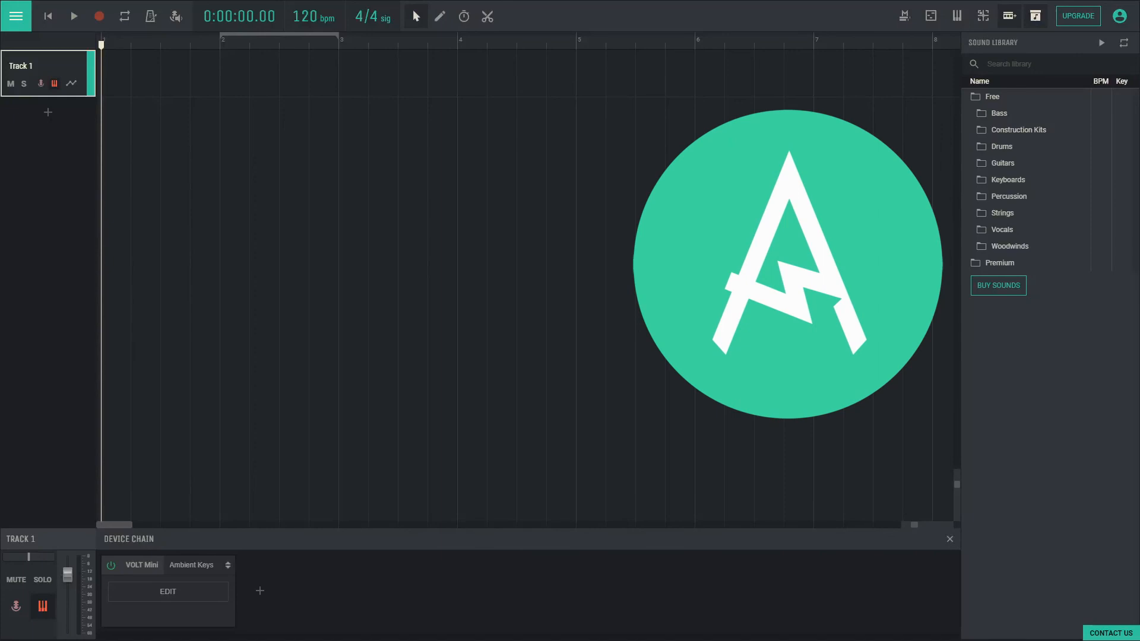